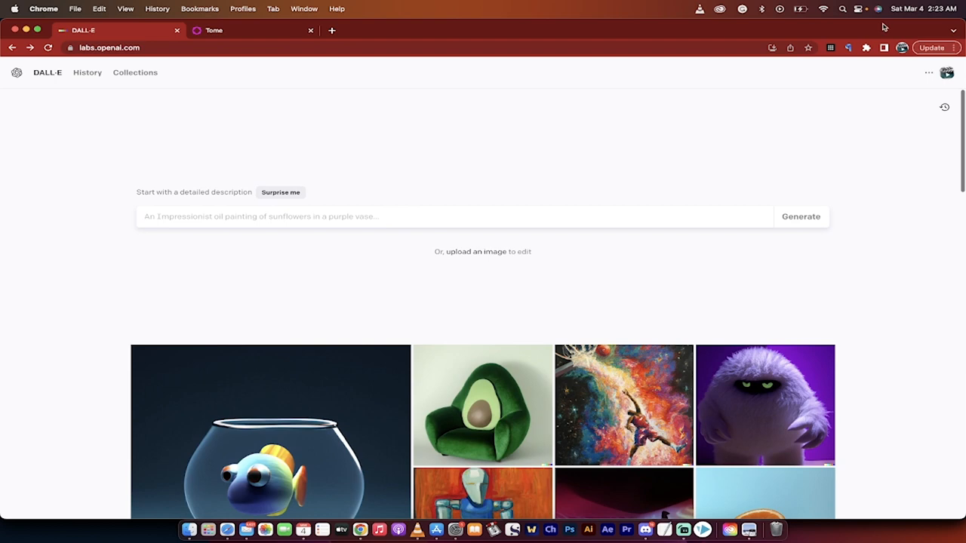
View the DALL·E account page confirming 49 free credits remain
{"action": "left_click", "coordinate": [948, 72]}
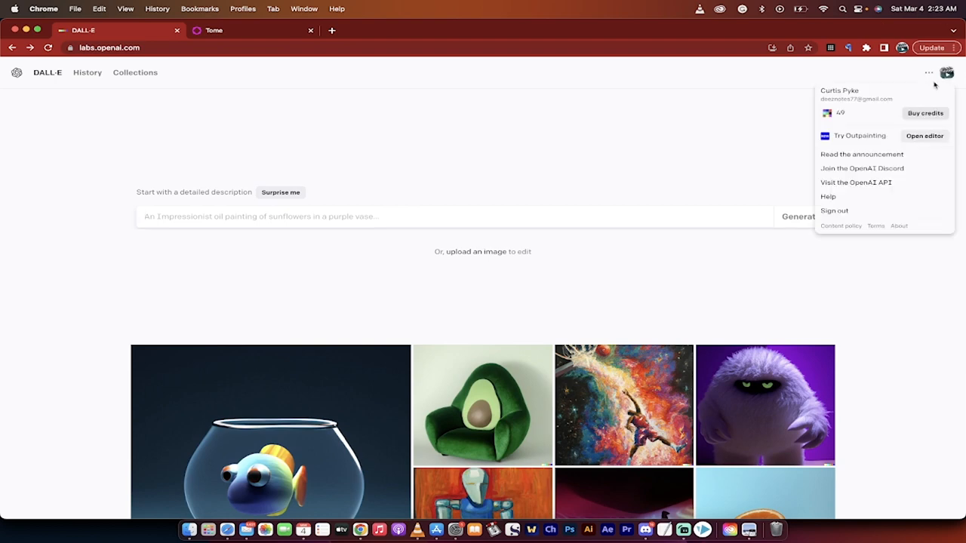
{"action": "mouse_move", "coordinate": [859, 112]}
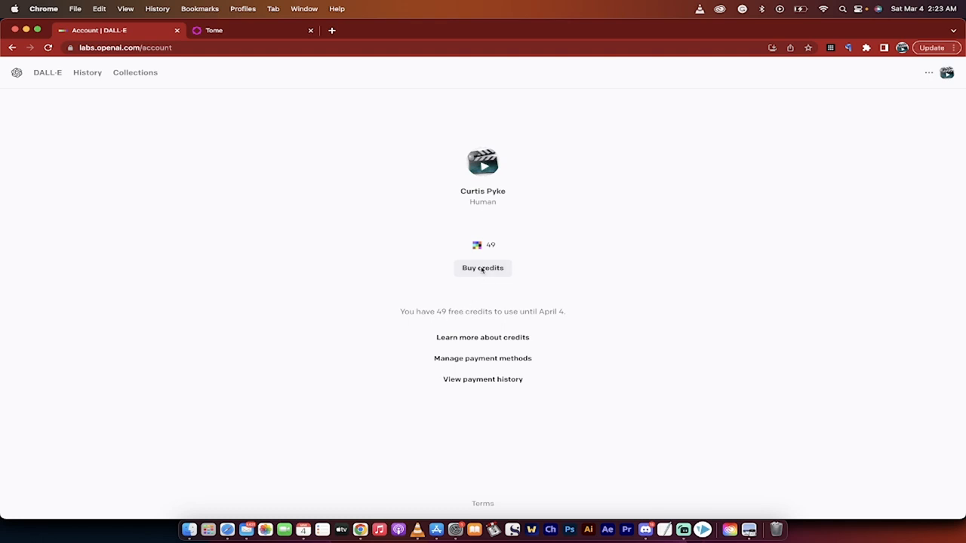
{"action": "left_click", "coordinate": [949, 73]}
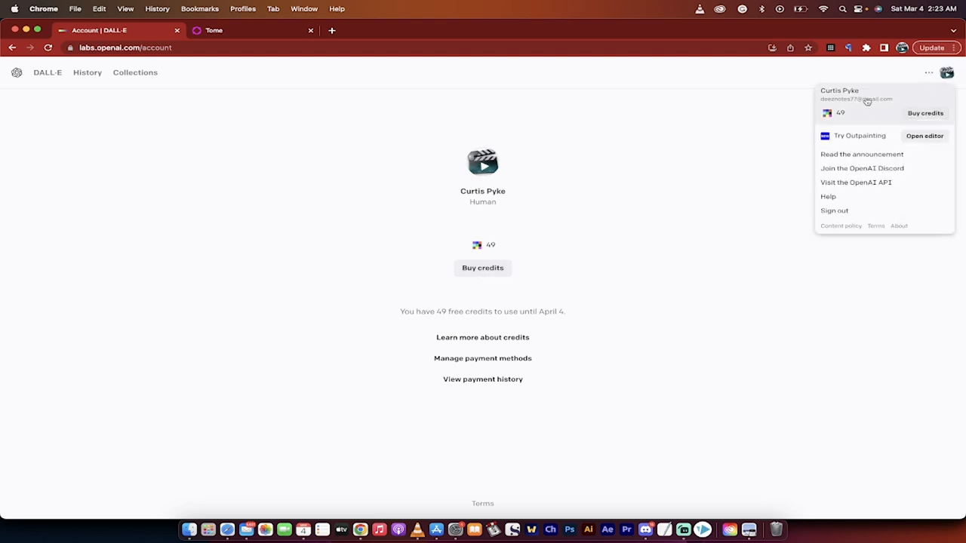
{"action": "mouse_move", "coordinate": [89, 78]}
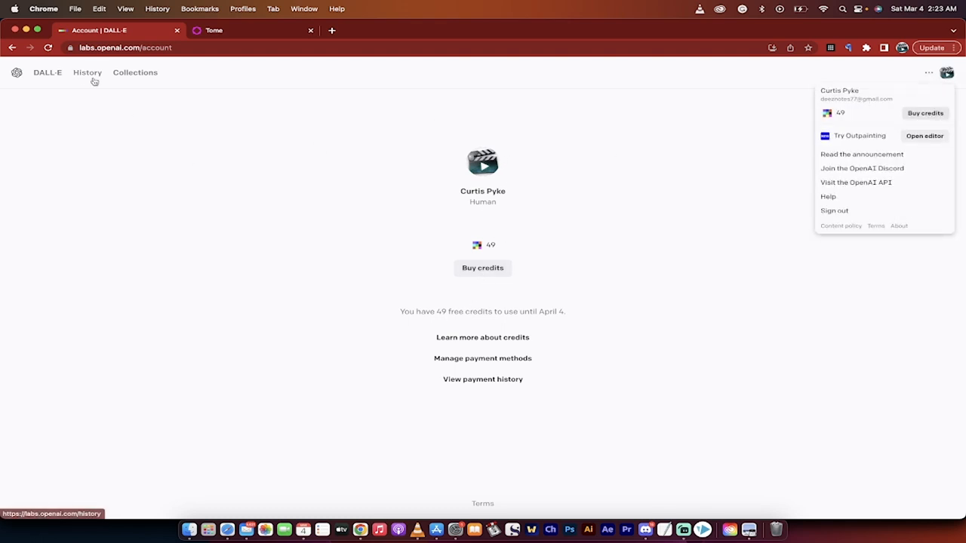
{"action": "mouse_move", "coordinate": [15, 48]}
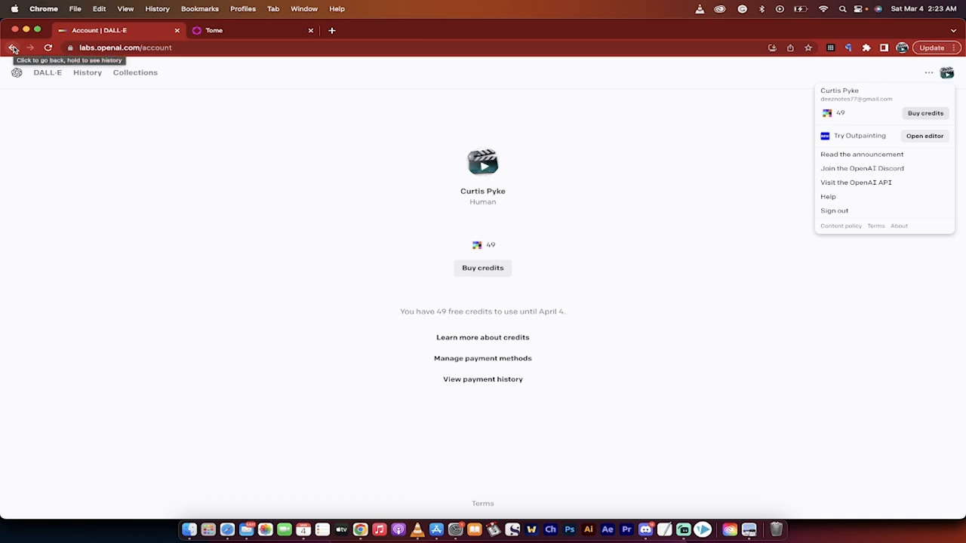
{"action": "mouse_move", "coordinate": [221, 42]}
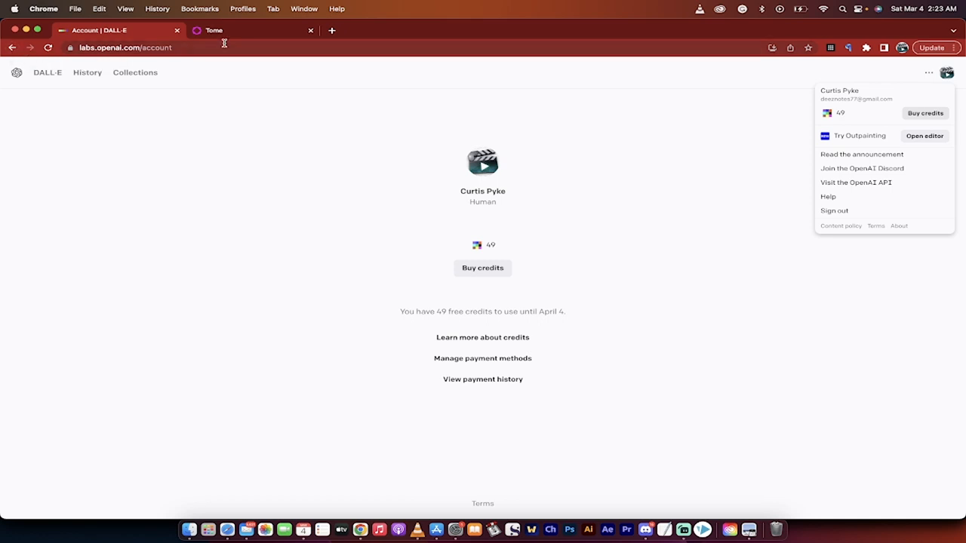
Switch to the Tome tab and show the Personal dashboard with 435 credits
{"action": "left_click", "coordinate": [214, 31]}
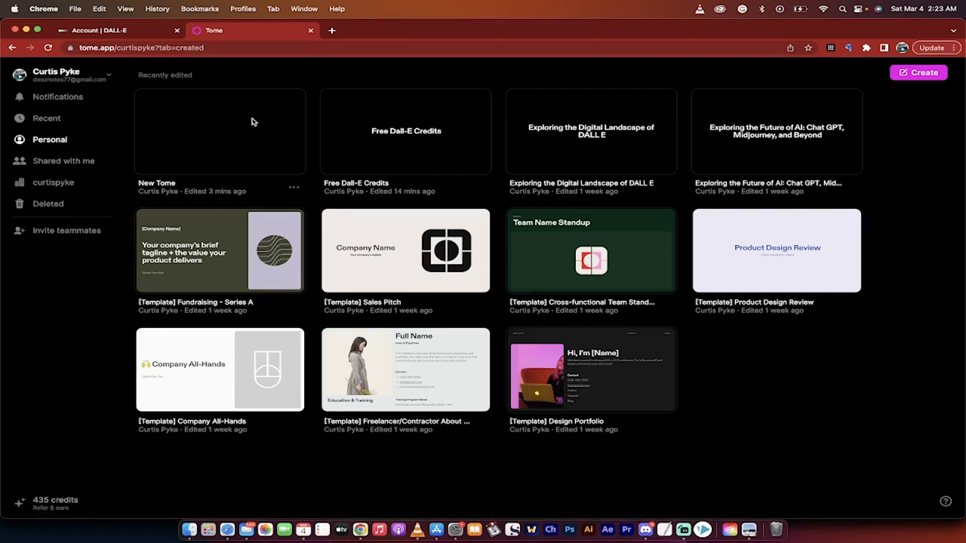
{"action": "mouse_move", "coordinate": [644, 356]}
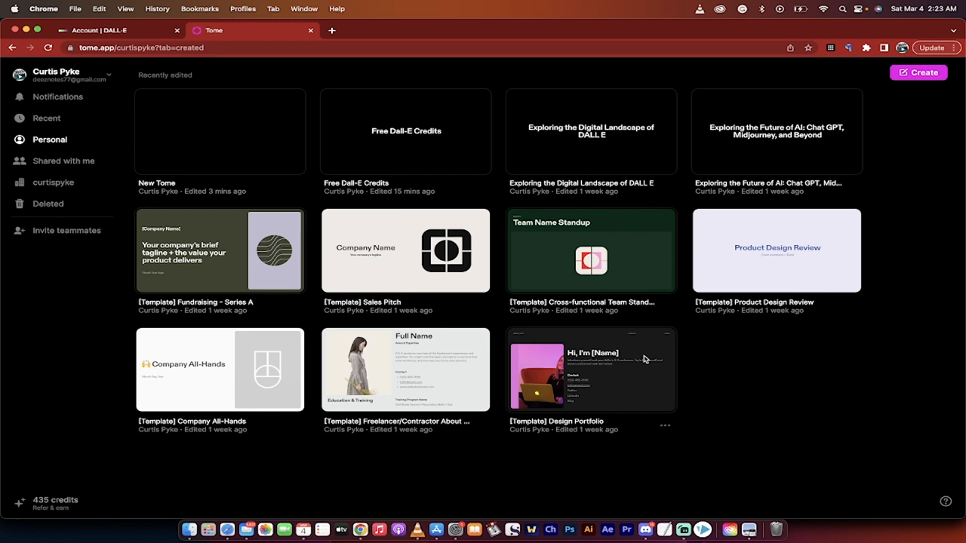
{"action": "mouse_move", "coordinate": [525, 268]}
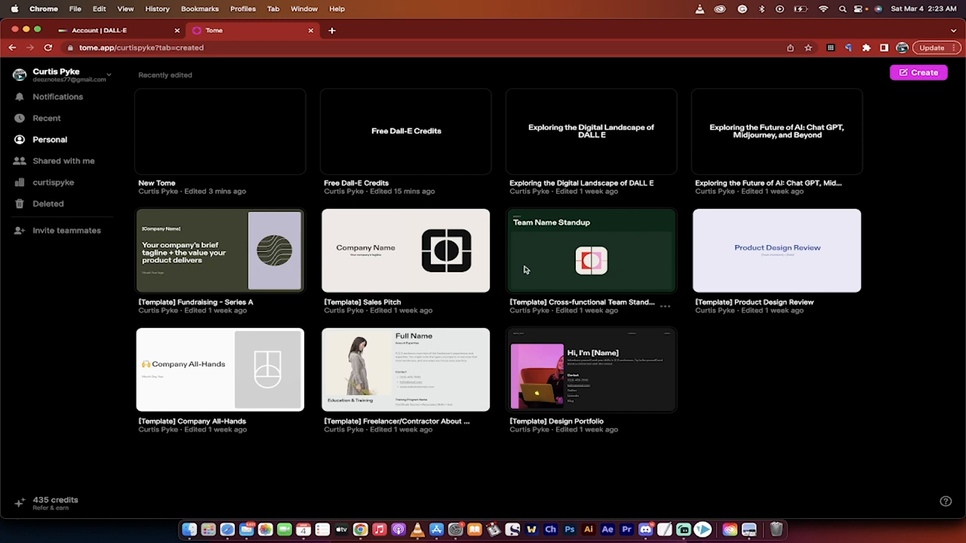
{"action": "left_click", "coordinate": [118, 46]}
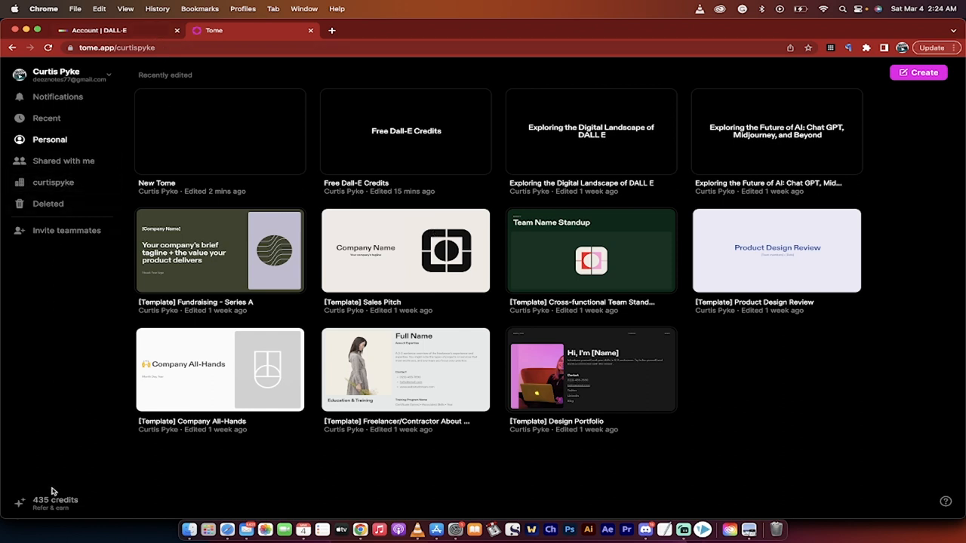
{"action": "mouse_move", "coordinate": [157, 382]}
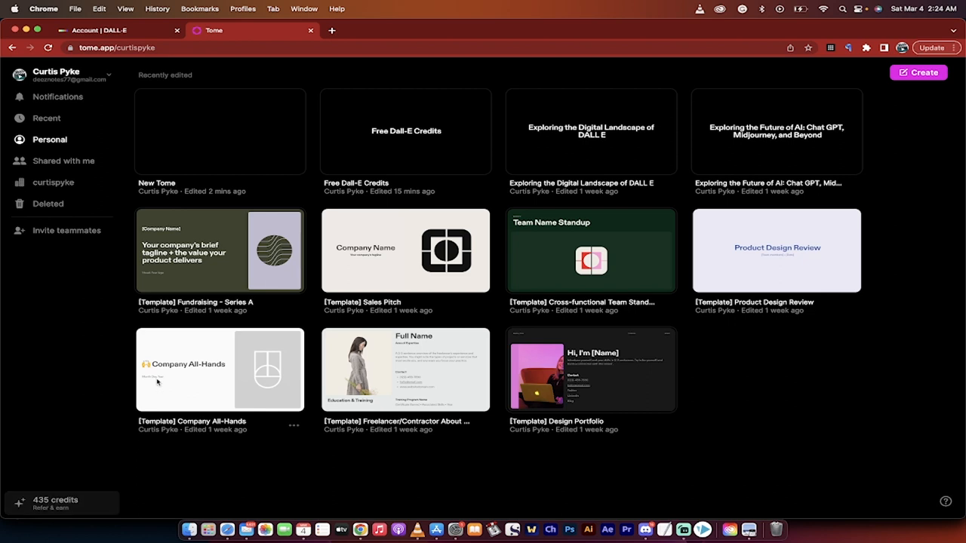
{"action": "mouse_move", "coordinate": [340, 229]}
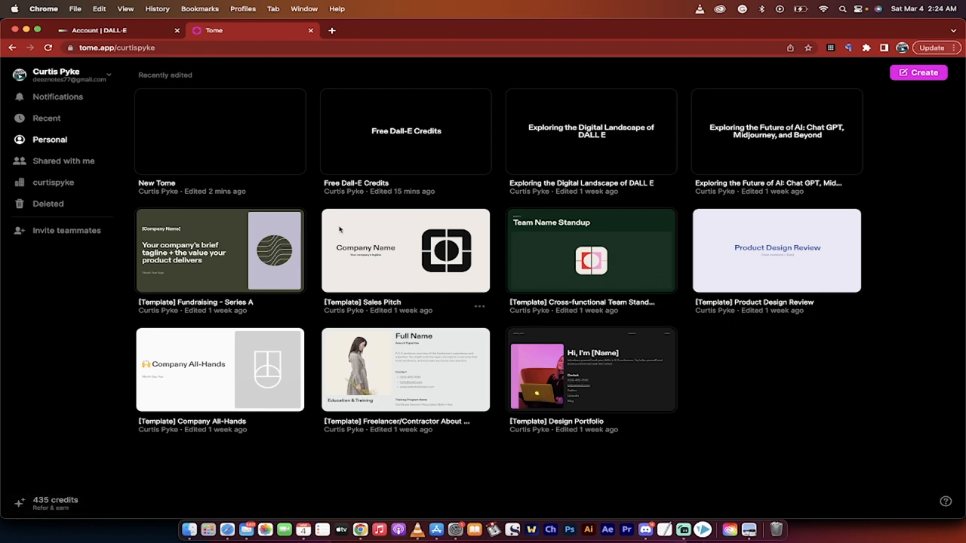
{"action": "mouse_move", "coordinate": [53, 88]}
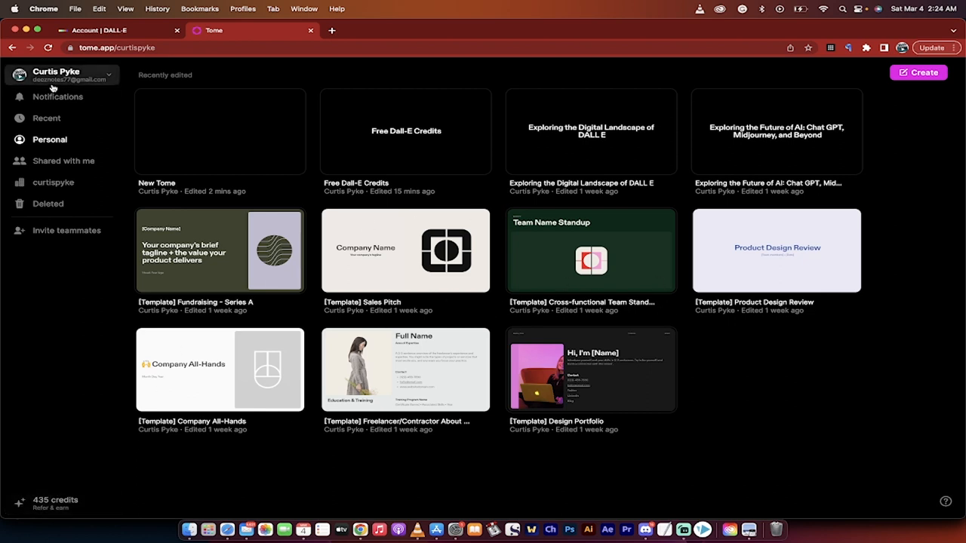
{"action": "mouse_move", "coordinate": [920, 75]}
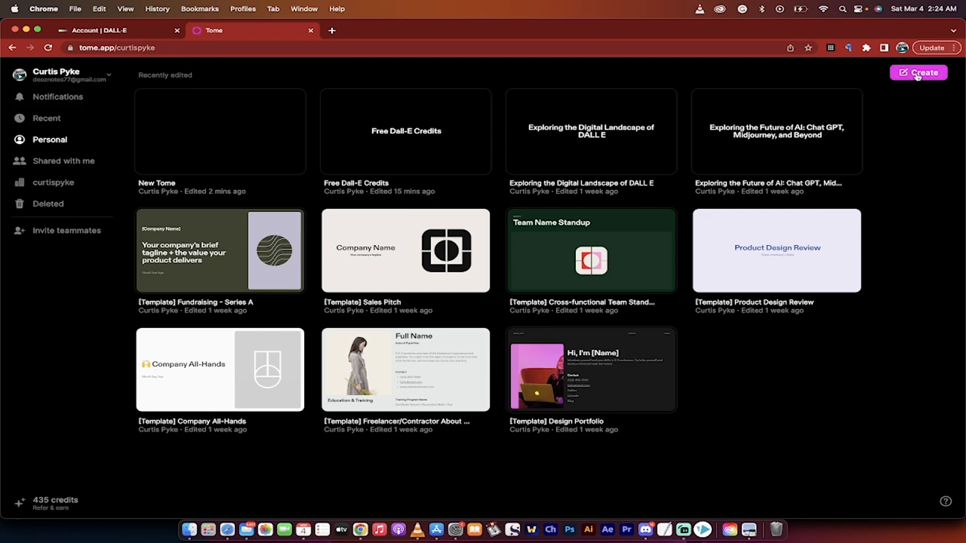
Create a new tome and add a DALL·E image block to its page
{"action": "left_click", "coordinate": [918, 72]}
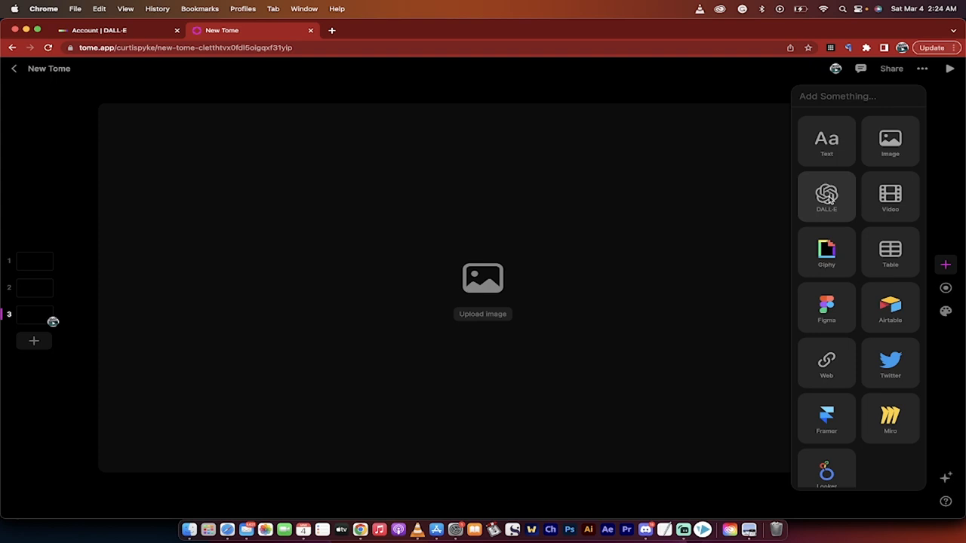
{"action": "left_click", "coordinate": [826, 196]}
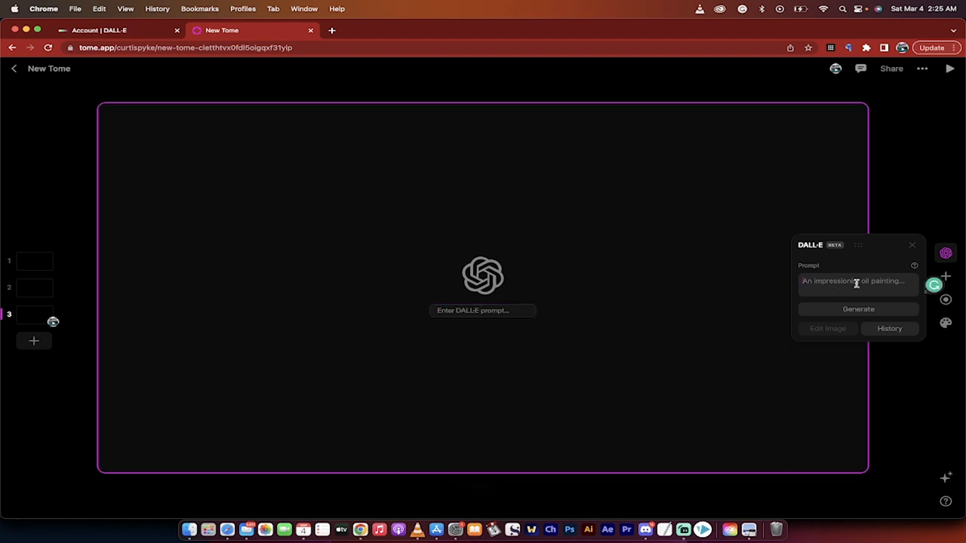
Generate images from the prompt 'an oil painting of a french bulldog'
{"action": "type", "text": "an oil painting of a french bulldog"}
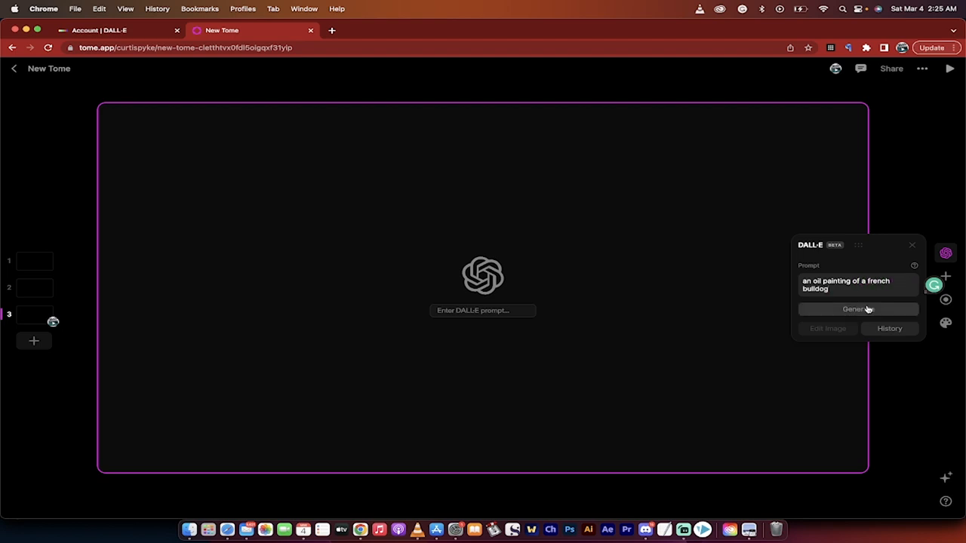
{"action": "left_click", "coordinate": [858, 308]}
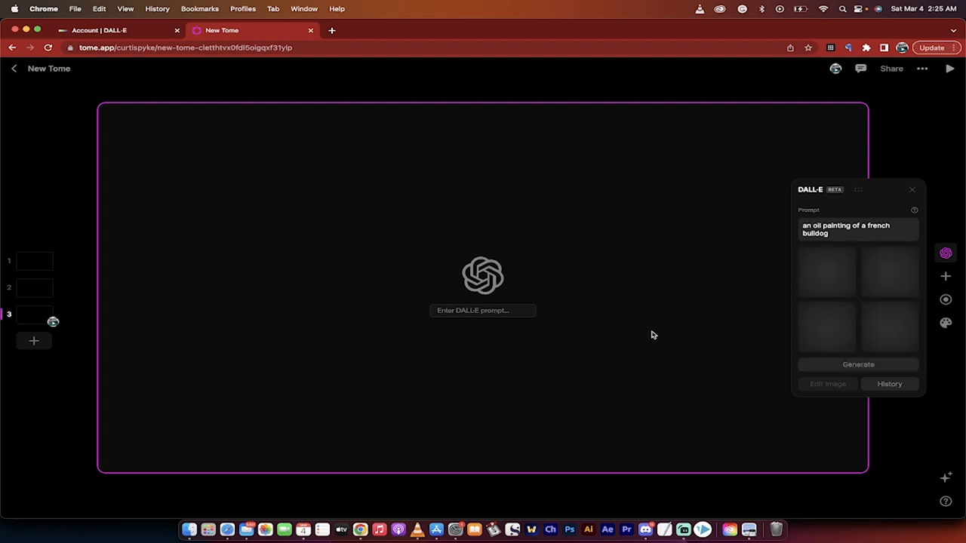
Place a generated bulldog painting on the slide and view the downloaded PNG
{"action": "left_click", "coordinate": [858, 364]}
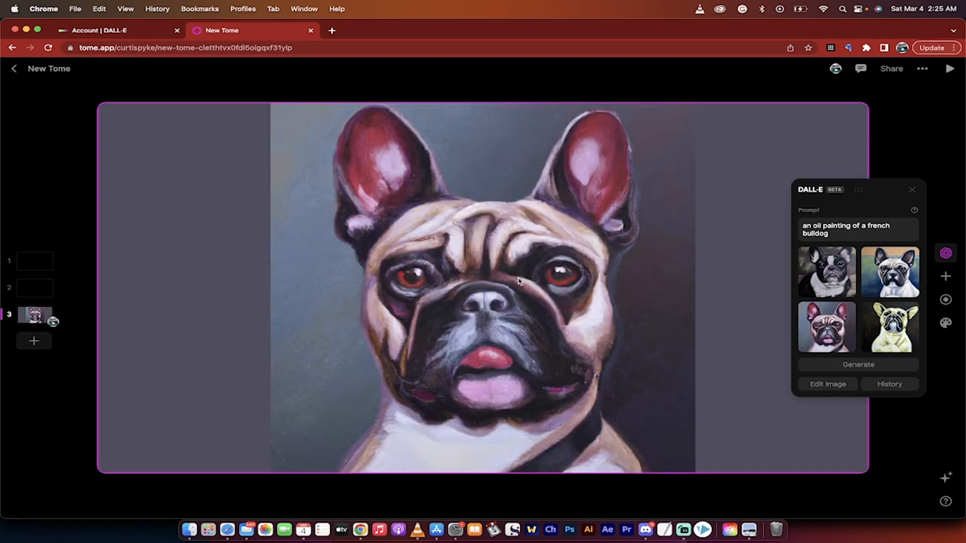
{"action": "mouse_move", "coordinate": [596, 321]}
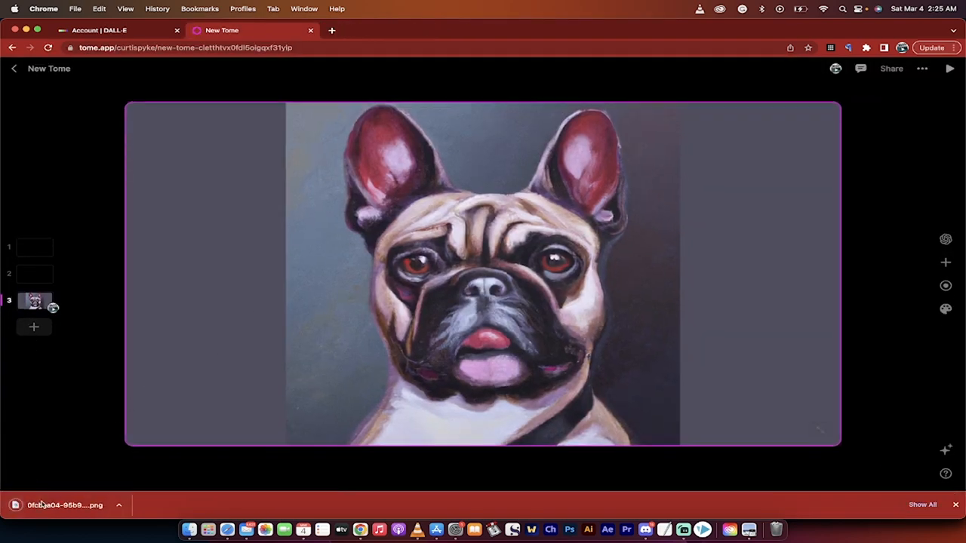
{"action": "left_click", "coordinate": [57, 504]}
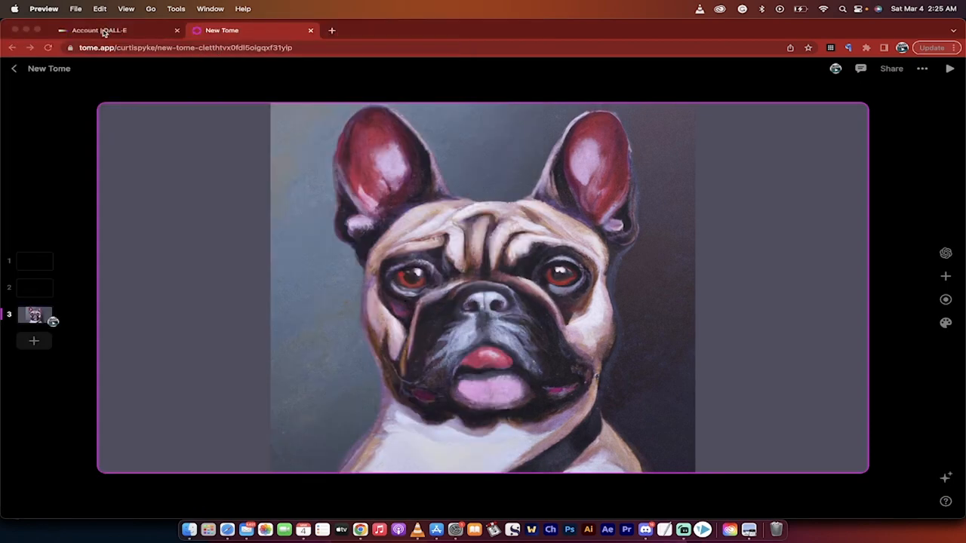
Check the DALL·E account still shows 49 credits, then return to the Tome dashboard
{"action": "left_click", "coordinate": [103, 30]}
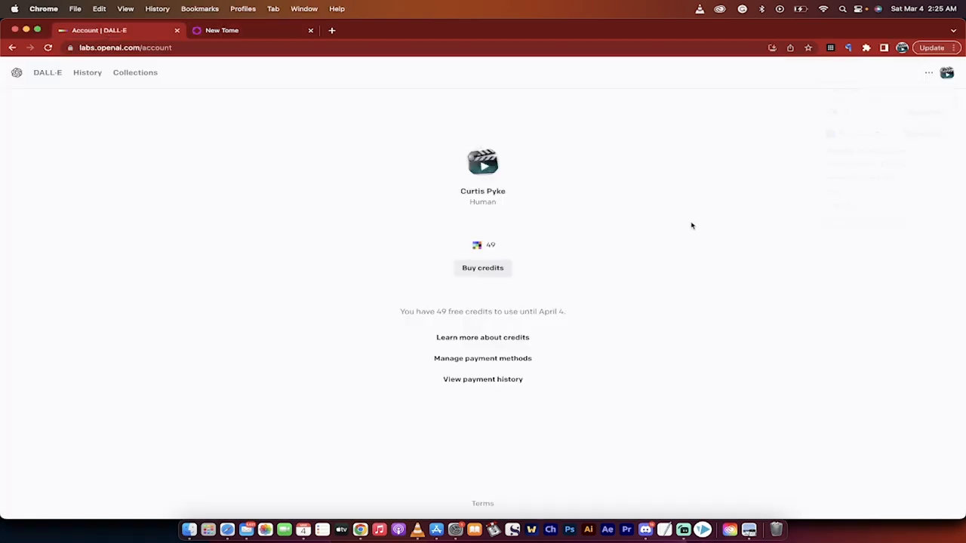
{"action": "right_click", "coordinate": [283, 177]}
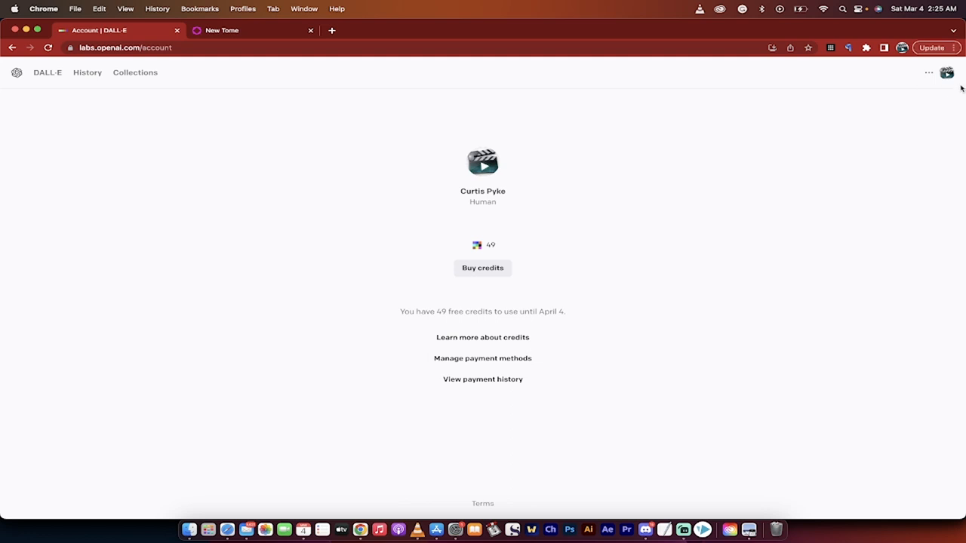
{"action": "left_click", "coordinate": [948, 72]}
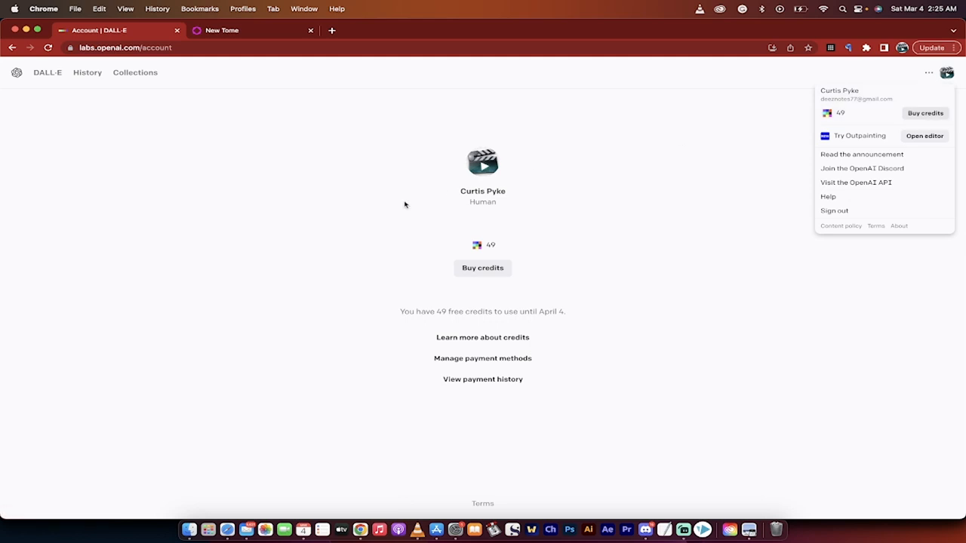
{"action": "left_click", "coordinate": [227, 30]}
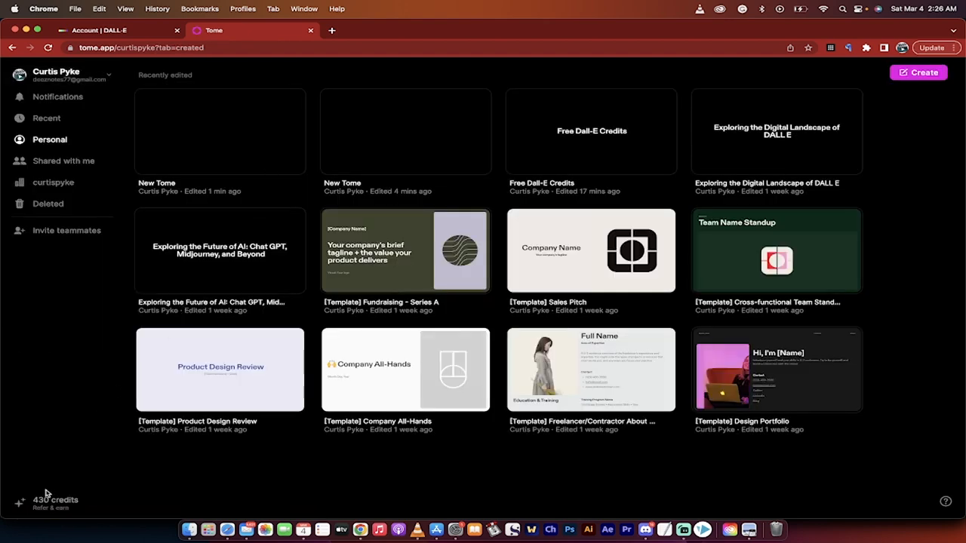
{"action": "mouse_move", "coordinate": [52, 508]}
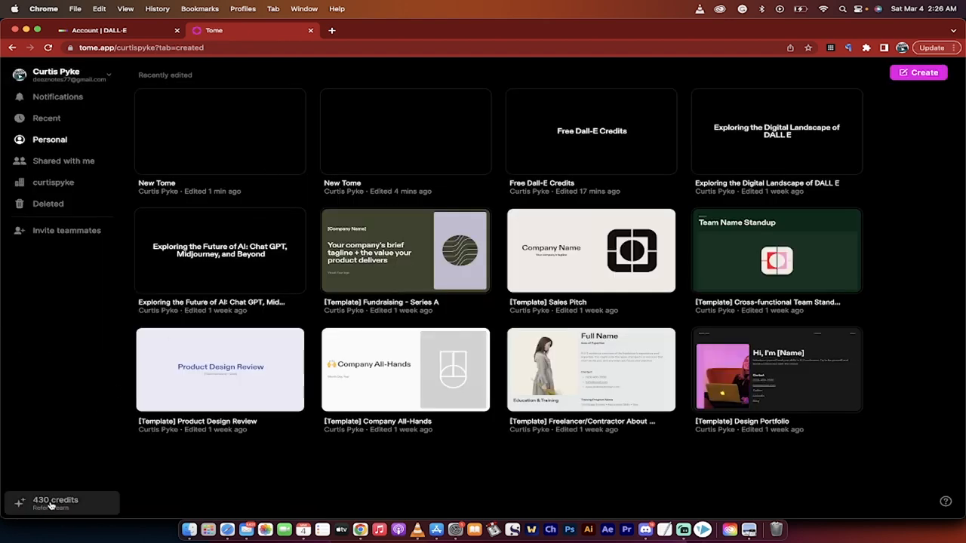
{"action": "mouse_move", "coordinate": [61, 483]}
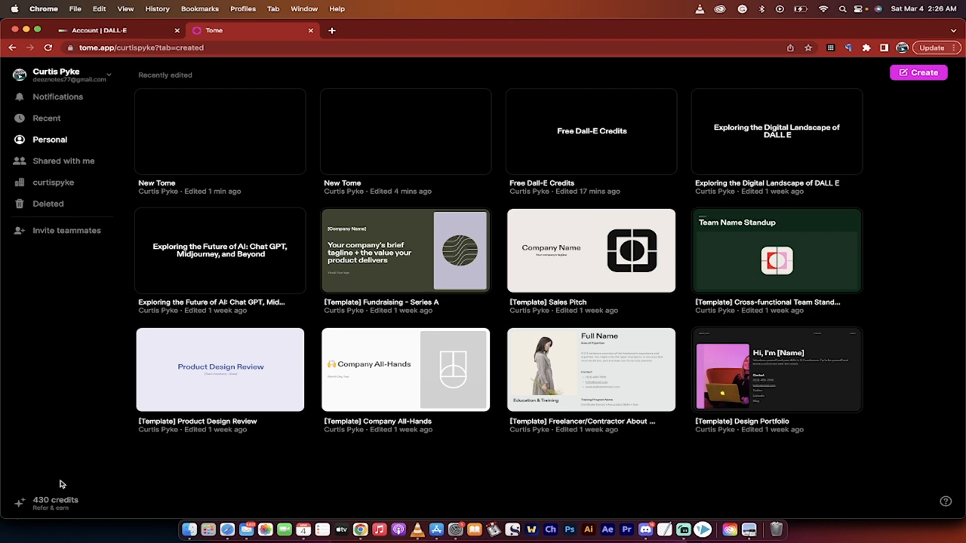
{"action": "mouse_move", "coordinate": [326, 433]}
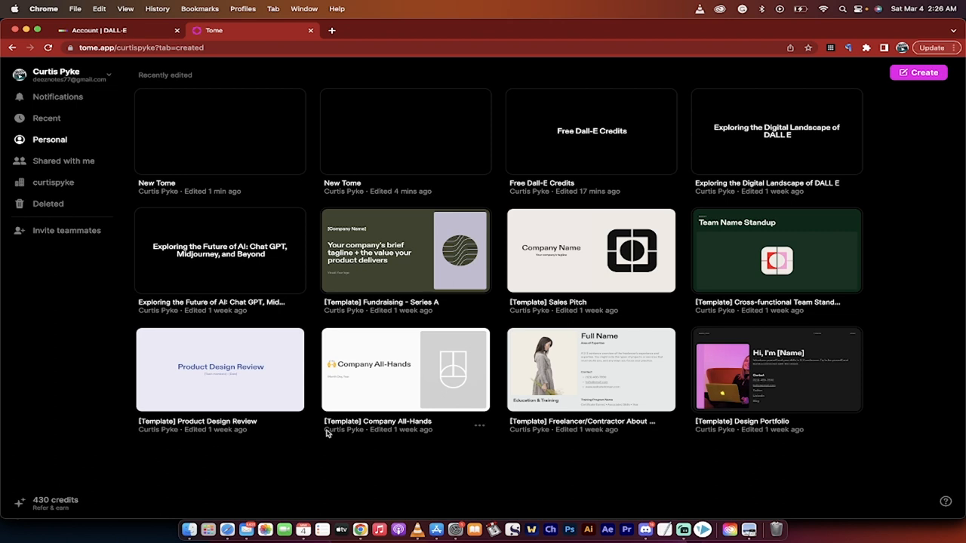
{"action": "mouse_move", "coordinate": [314, 456]}
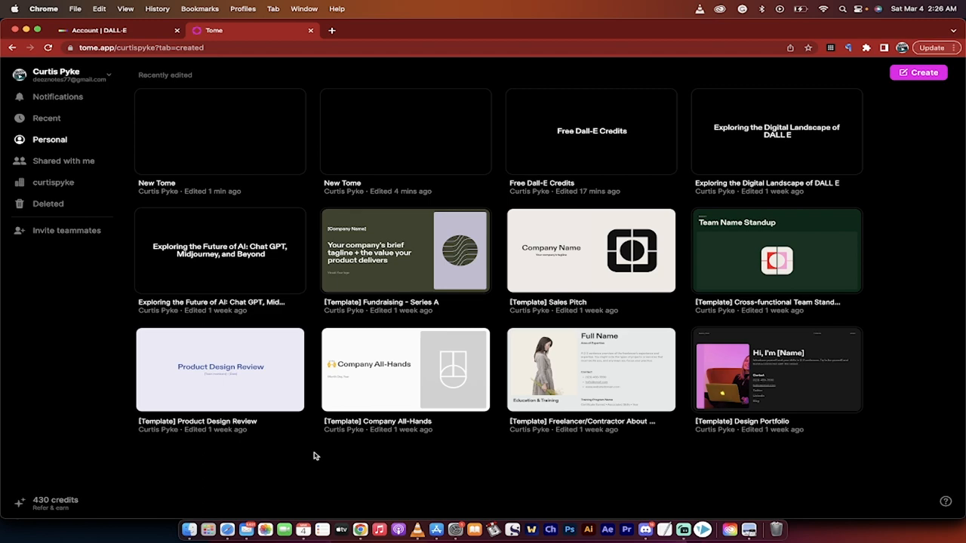